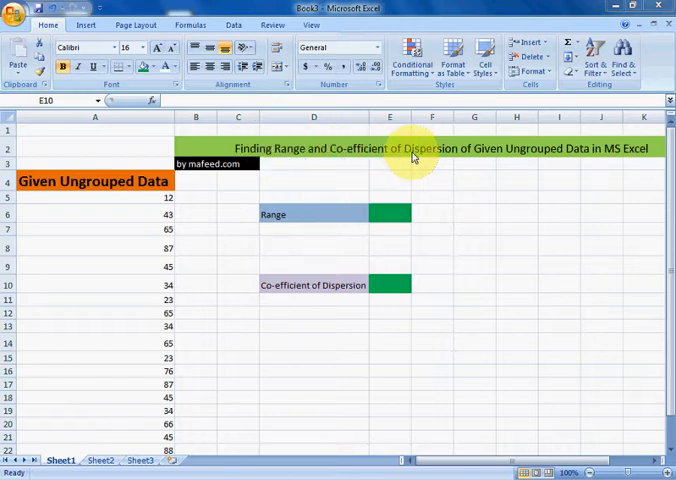
{"action": "mouse_move", "coordinate": [560, 162]}
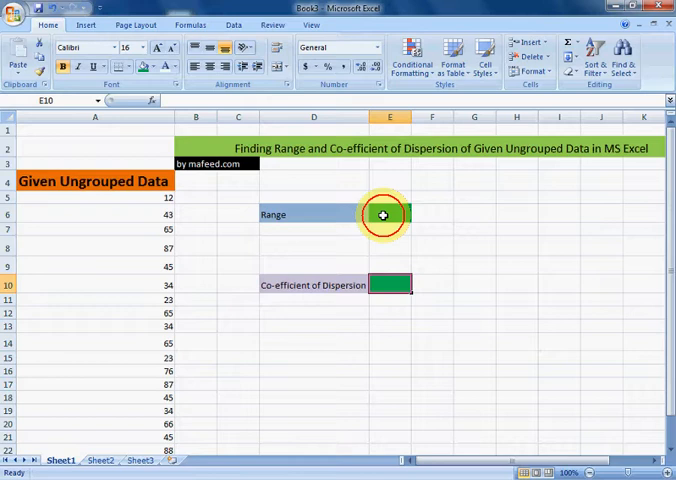
Enter =MAX(A5:A23)-MIN(A5:A23) in E6 so Range shows 76
{"action": "left_click", "coordinate": [389, 214]}
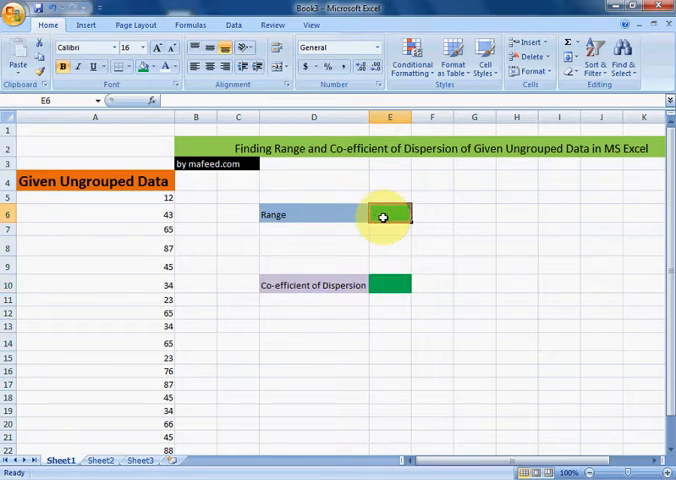
{"action": "type", "text": "="}
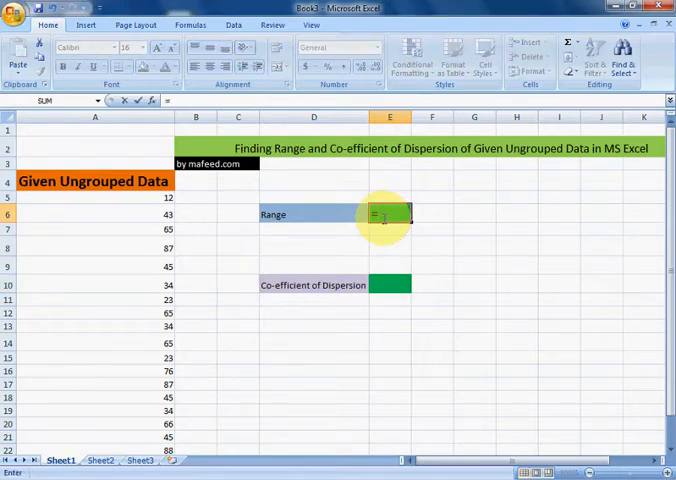
{"action": "type", "text": "max"}
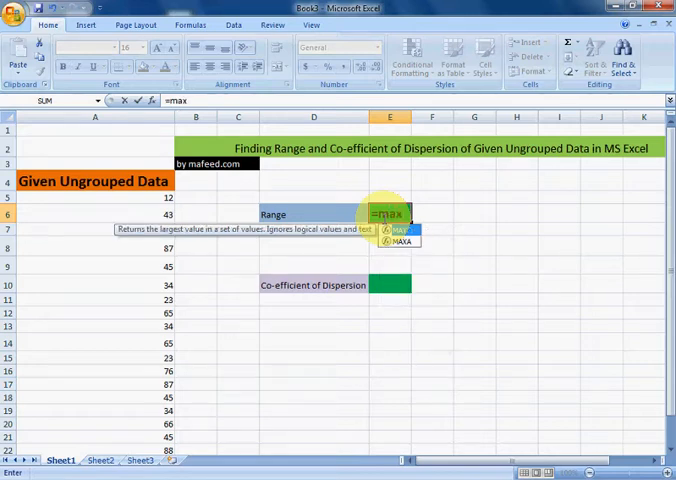
{"action": "type", "text": "(A5:A15"}
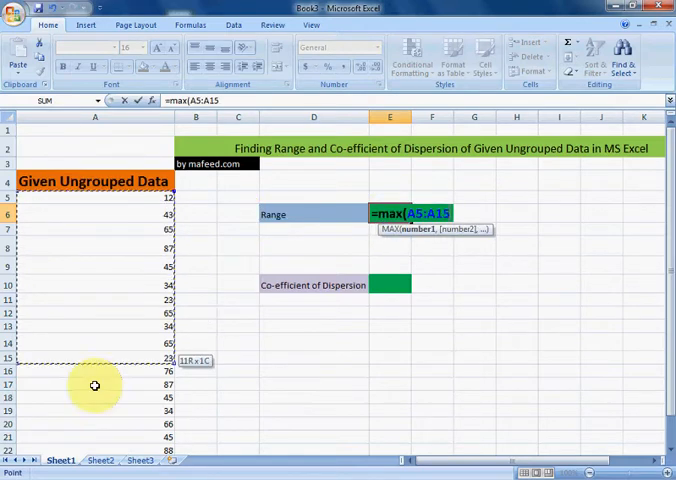
{"action": "left_click_drag", "start_coordinate": [95, 386], "coordinate": [125, 430]}
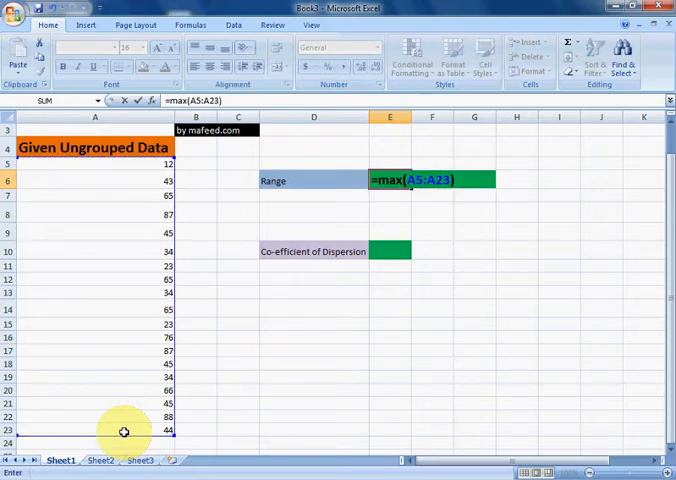
{"action": "type", "text": "-"}
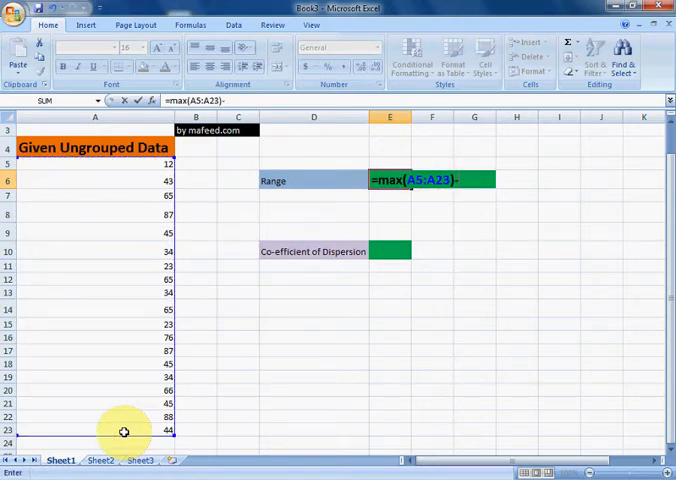
{"action": "type", "text": "-min("}
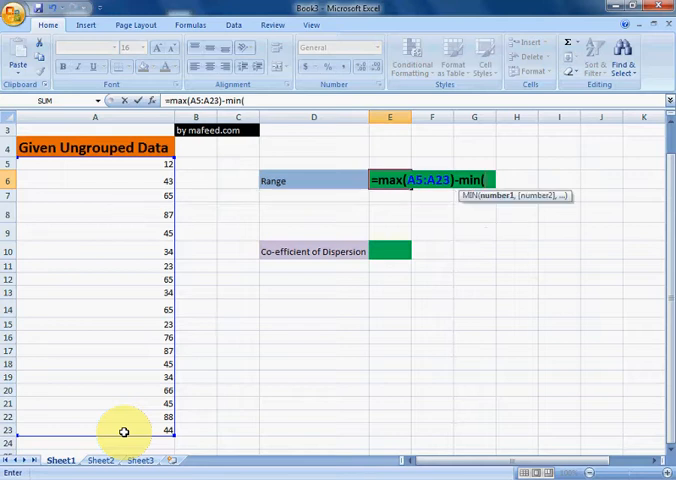
{"action": "left_click", "coordinate": [94, 163]}
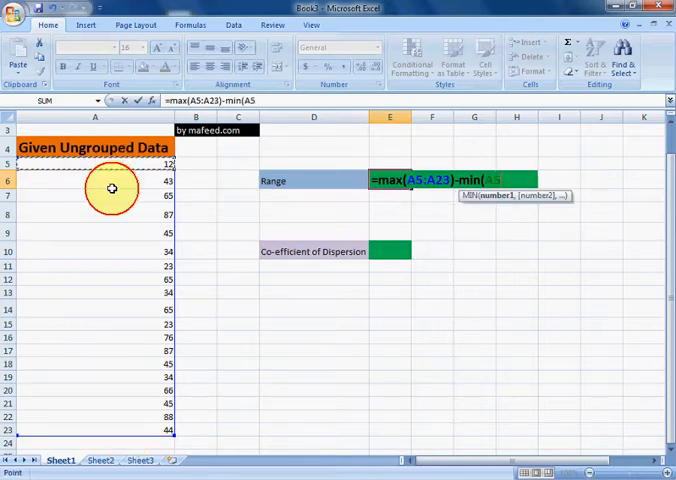
{"action": "left_click_drag", "start_coordinate": [112, 189], "coordinate": [132, 421]}
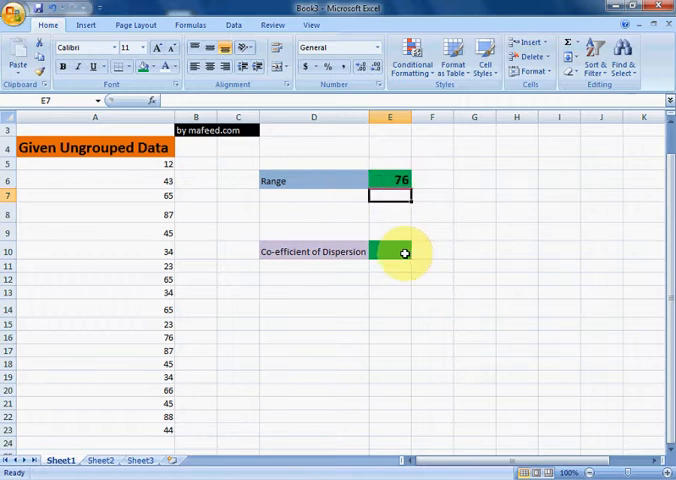
Start the E10 formula with the numerator (MAX(A5:A23)-MIN(A5:A23))
{"action": "left_click", "coordinate": [389, 251]}
{"action": "type", "text": "="}
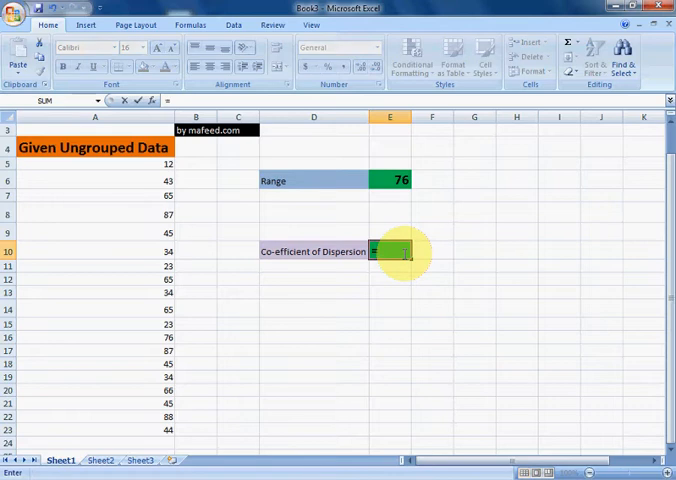
{"action": "type", "text": "("}
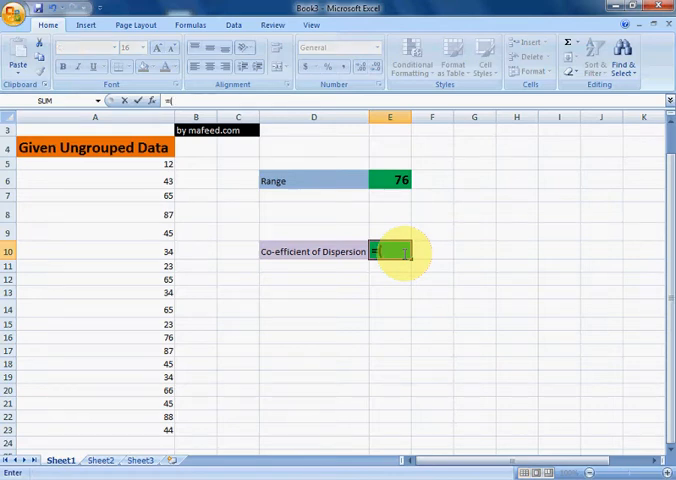
{"action": "type", "text": "max(A5:A15"}
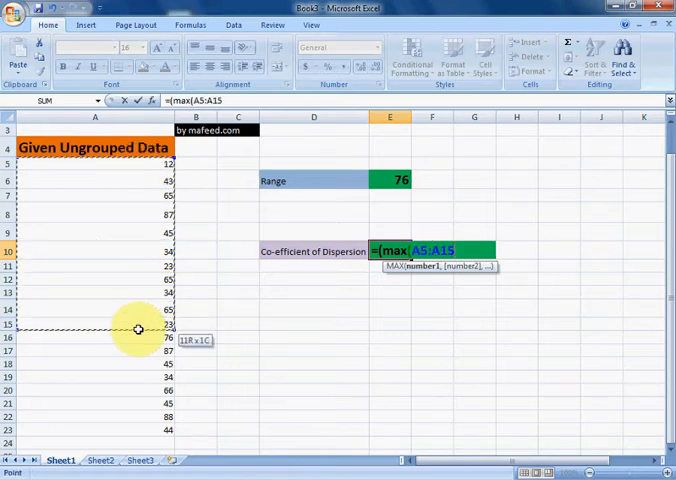
{"action": "left_click_drag", "start_coordinate": [138, 329], "coordinate": [136, 427]}
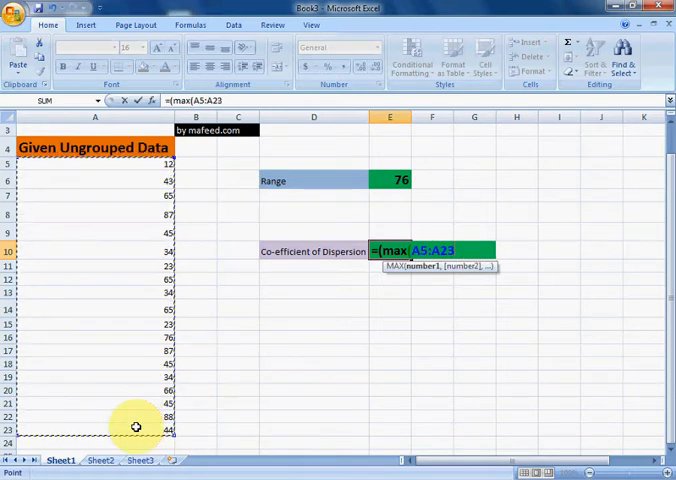
{"action": "type", "text": ")-"}
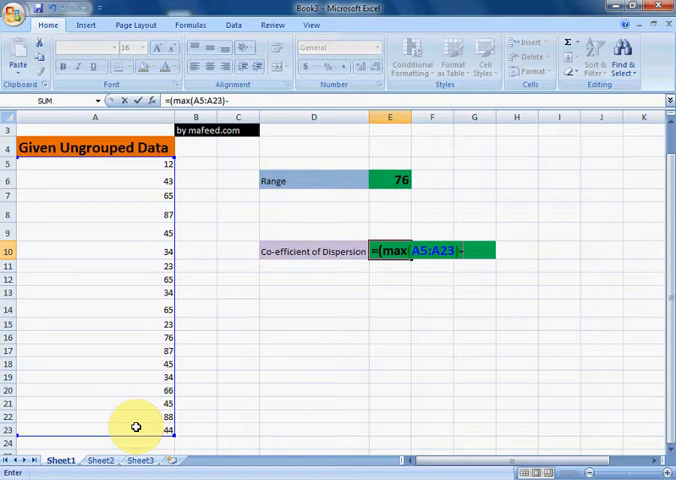
{"action": "type", "text": "min(A5:A23)"}
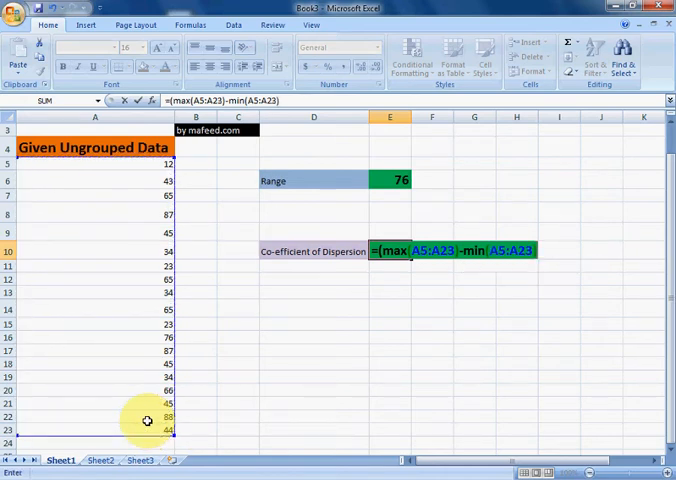
Divide by (MAX+MIN) of A5:A23 to show 0.76, then scroll to the top
{"action": "type", "text": "/"}
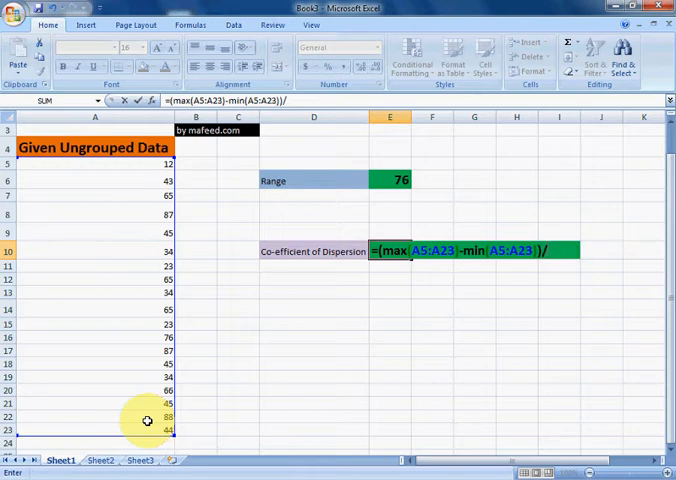
{"action": "type", "text": "/(max(A5:A23"}
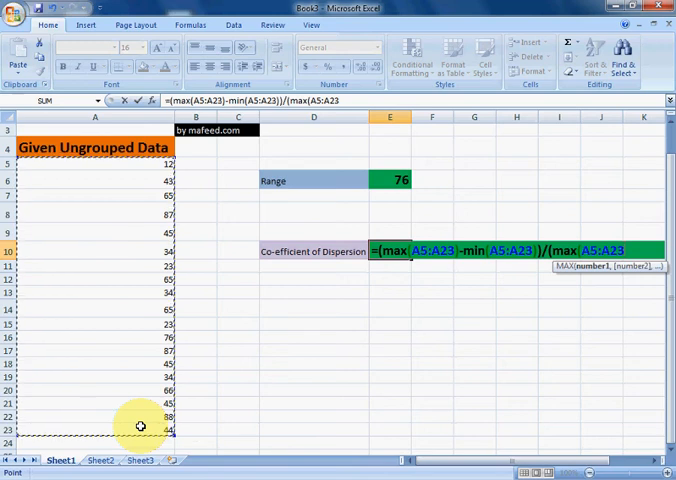
{"action": "type", "text": "+"}
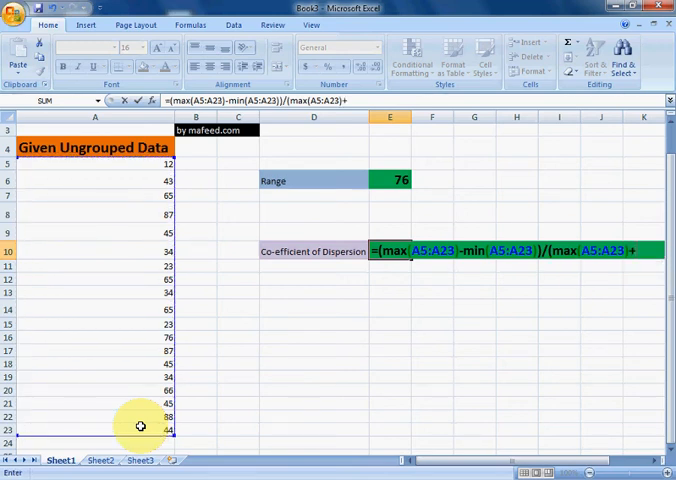
{"action": "type", "text": "min("}
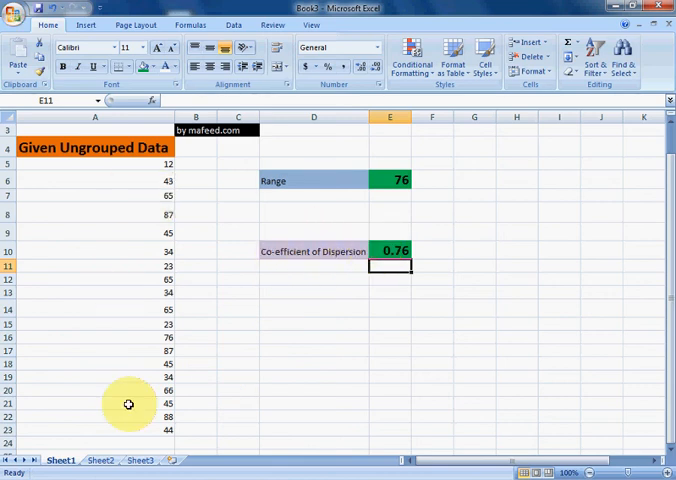
{"action": "scroll", "scroll_direction": "up", "scroll_amount": 3}
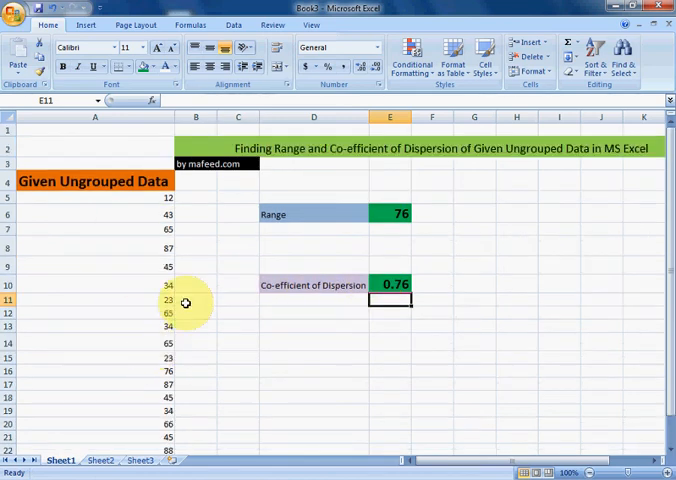